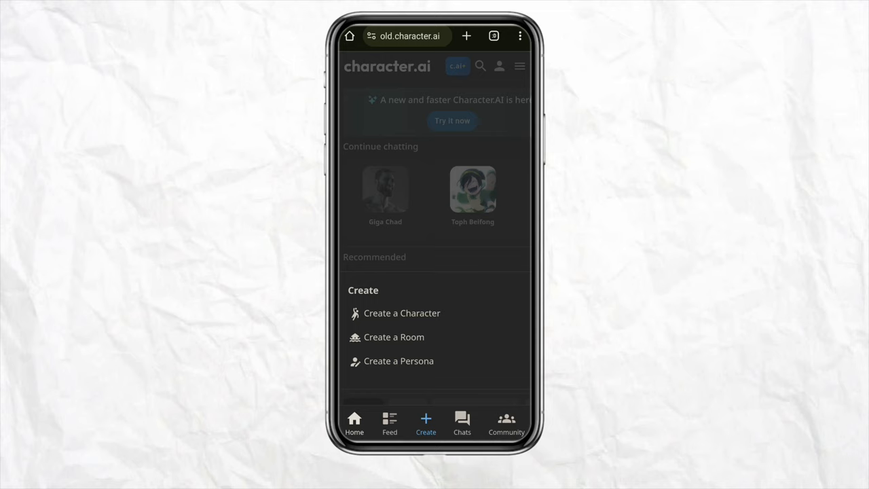
Start a new room and name it 'My ai group chat'.
left_click(394, 337)
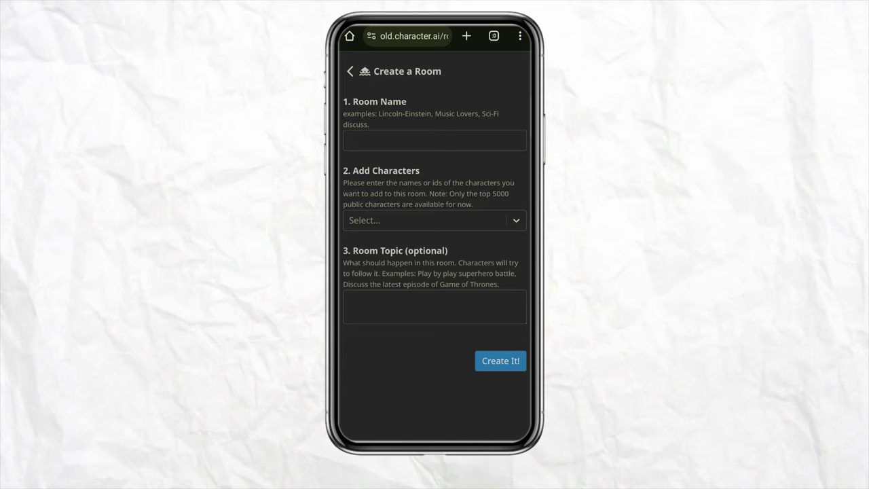
type("My ai group chat")
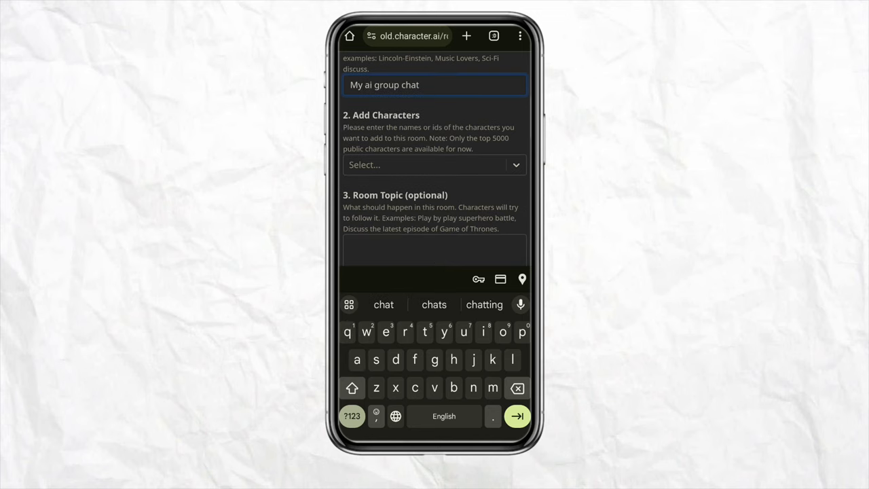
left_click(434, 164)
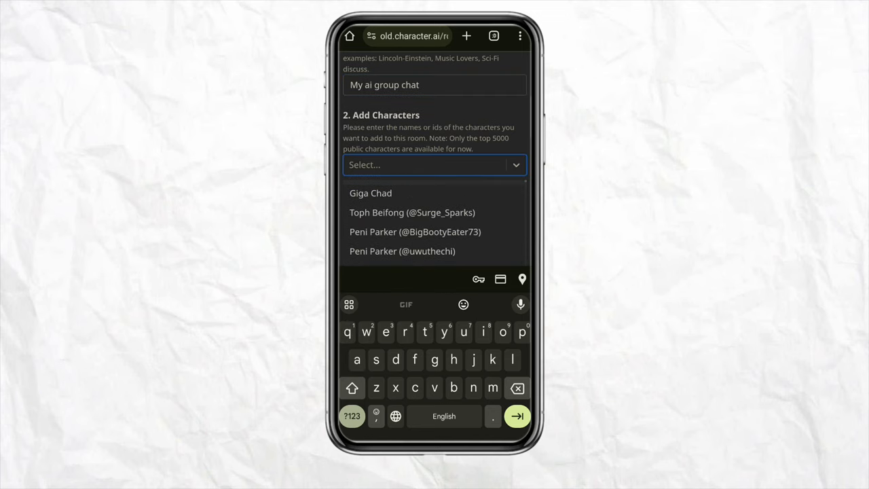
left_click(413, 212)
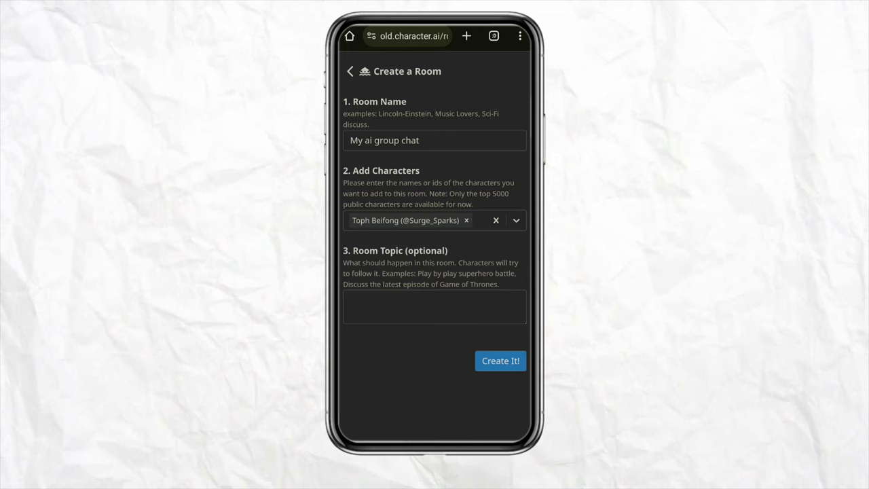
Create the room and open 'My ai group chat' as an empty conversation.
left_click(499, 361)
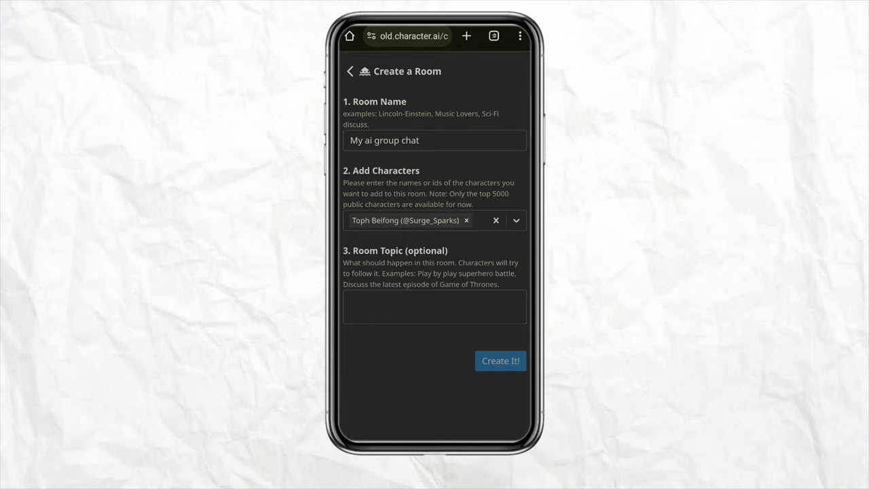
left_click(500, 361)
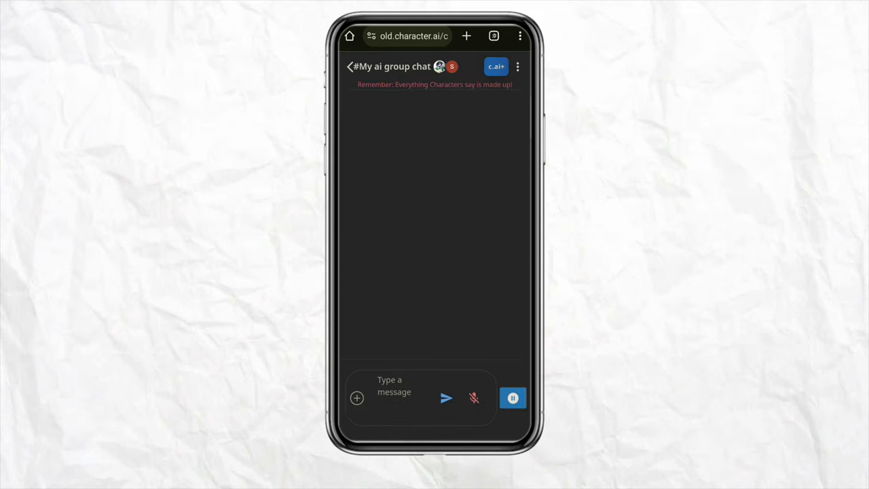